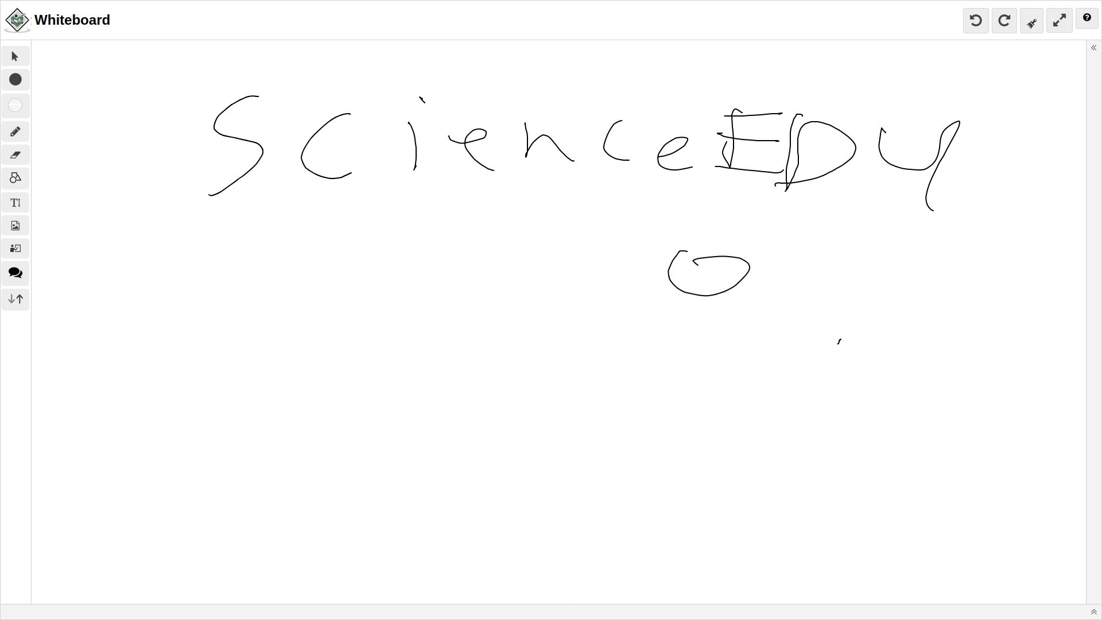
Draw a curling tail, a layer line and an upper rock band below the title.
drag(713, 287, 670, 329)
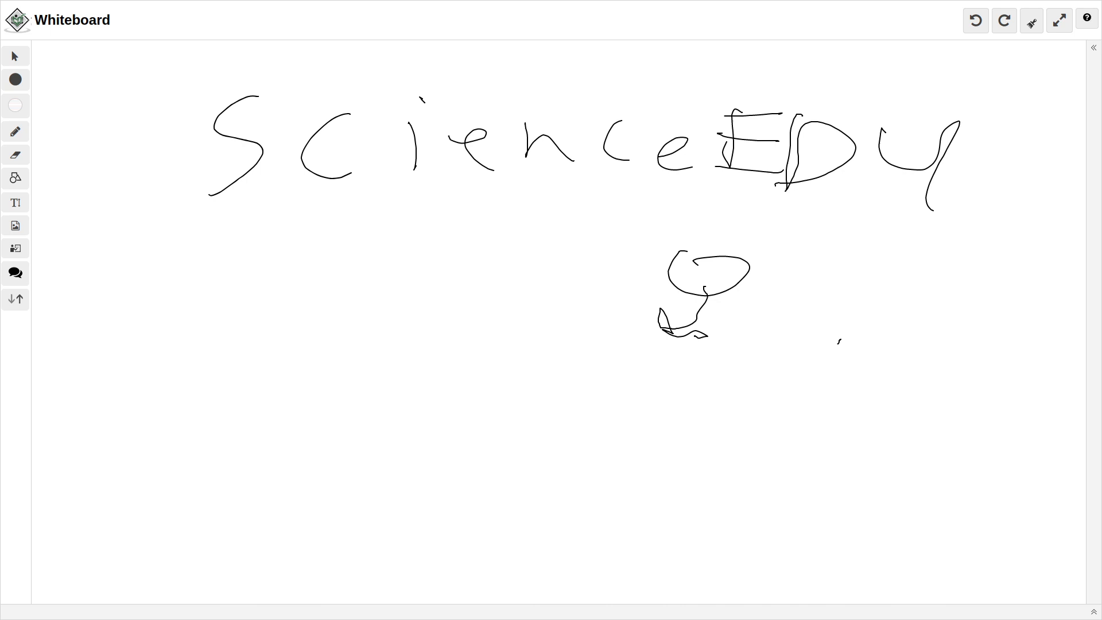
drag(377, 354, 504, 351)
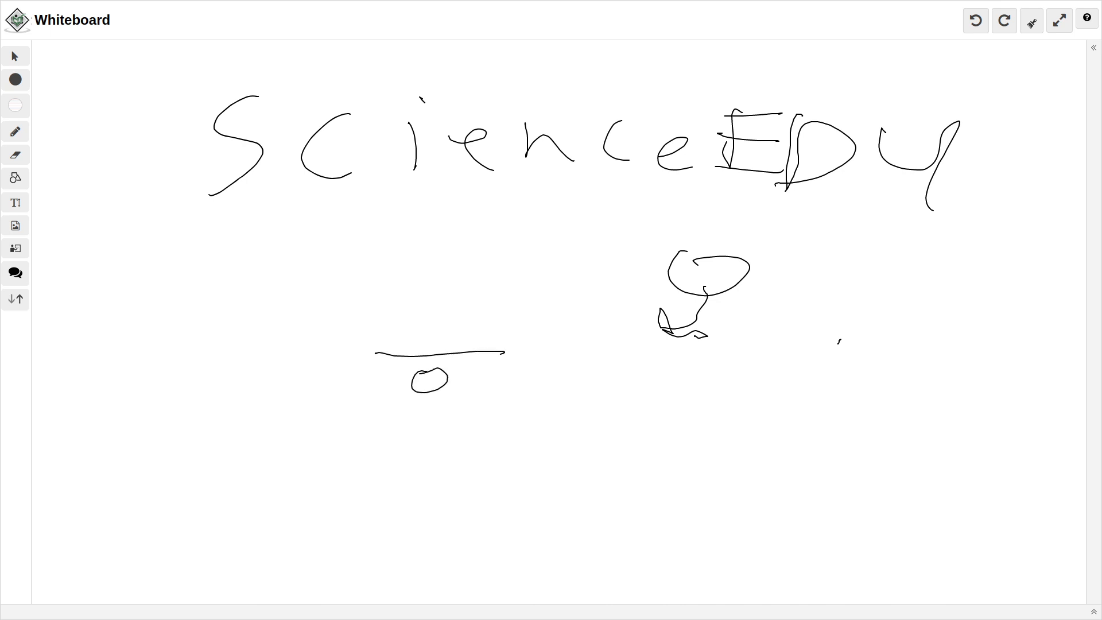
drag(373, 317, 420, 313)
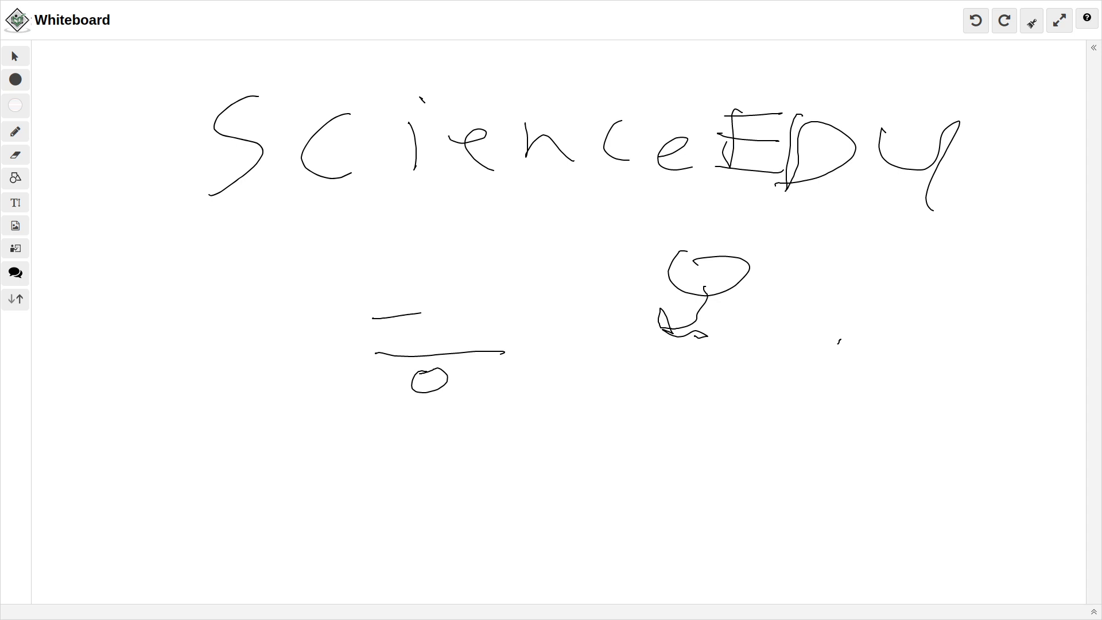
drag(369, 317, 510, 348)
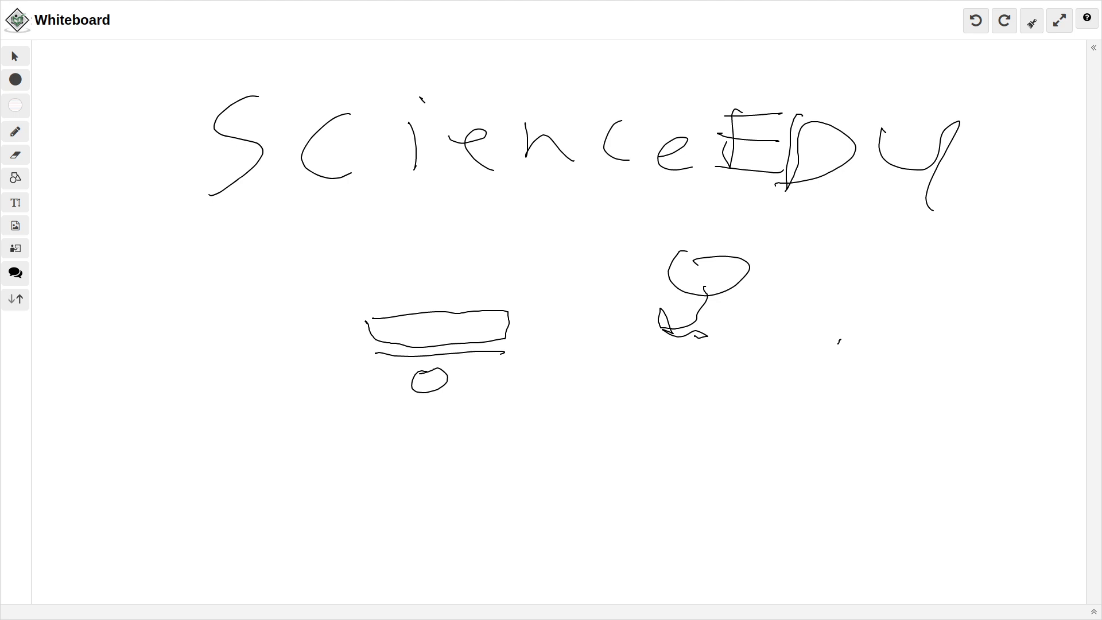
Outline a jagged band around the small oval fossil and scribble texture marks inside.
drag(379, 365, 485, 359)
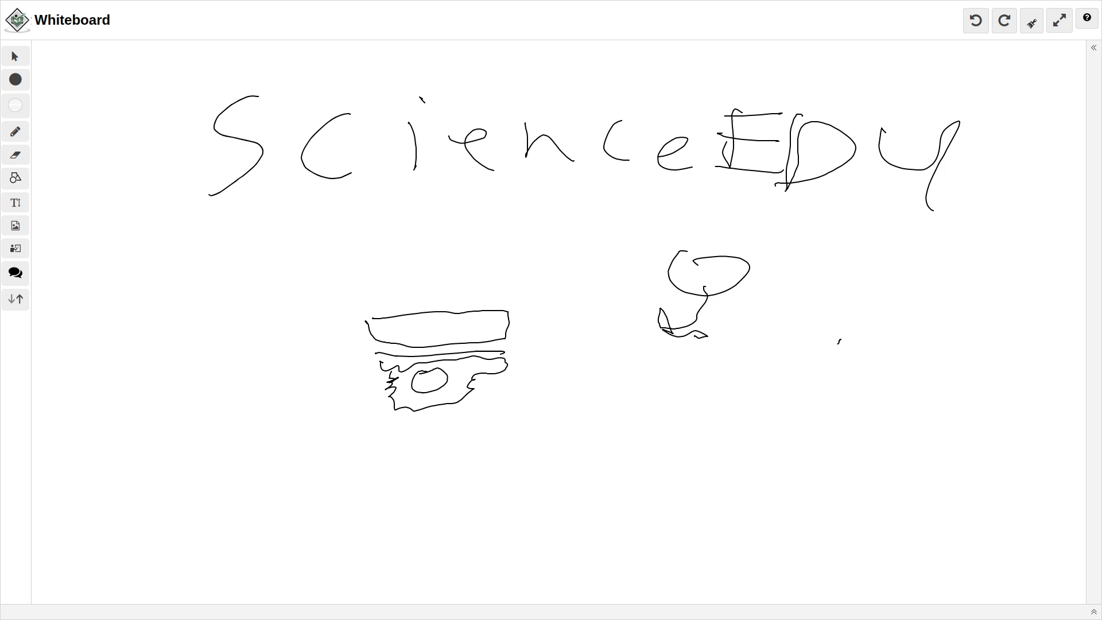
drag(390, 366, 471, 383)
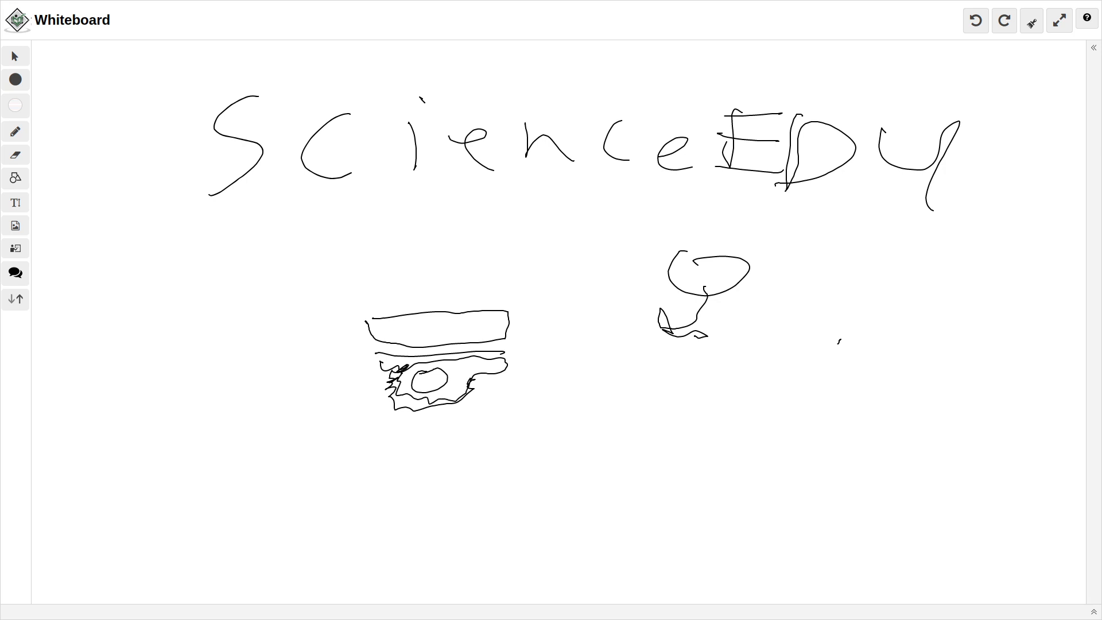
drag(454, 369, 499, 365)
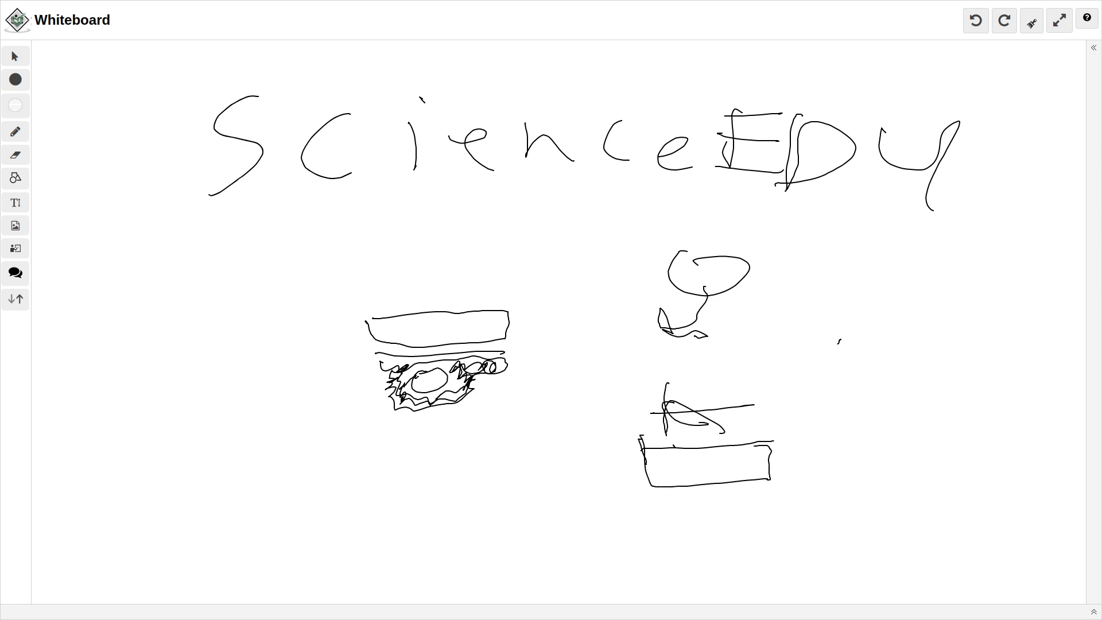
Add a fossil mark, a lower layer with its own mark, and a large oval above.
drag(671, 450, 703, 471)
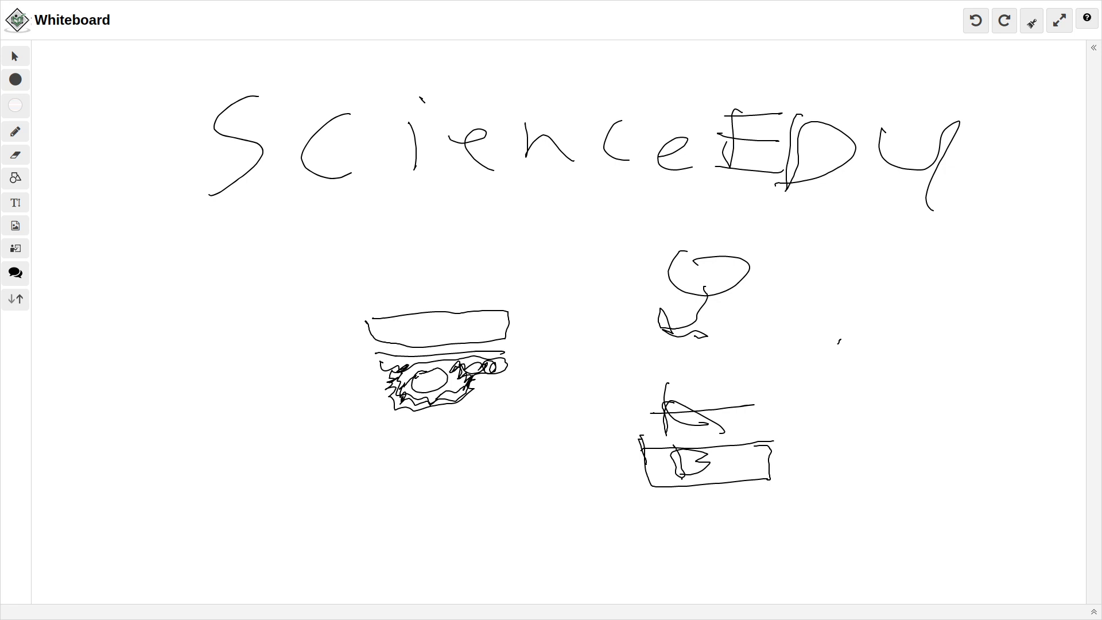
drag(644, 484, 784, 519)
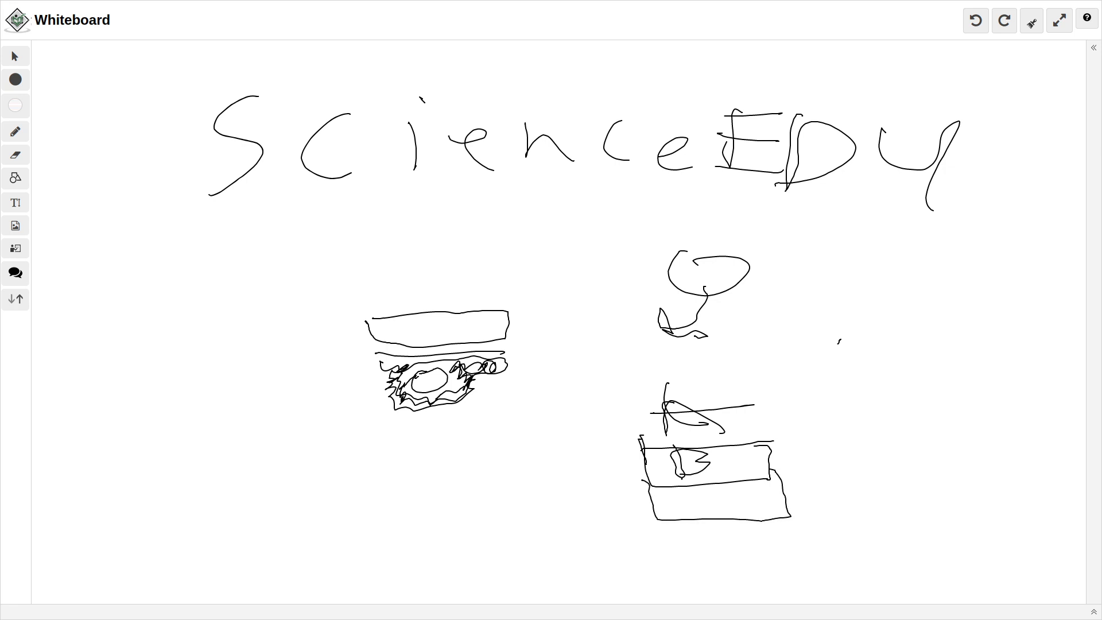
drag(682, 492, 690, 499)
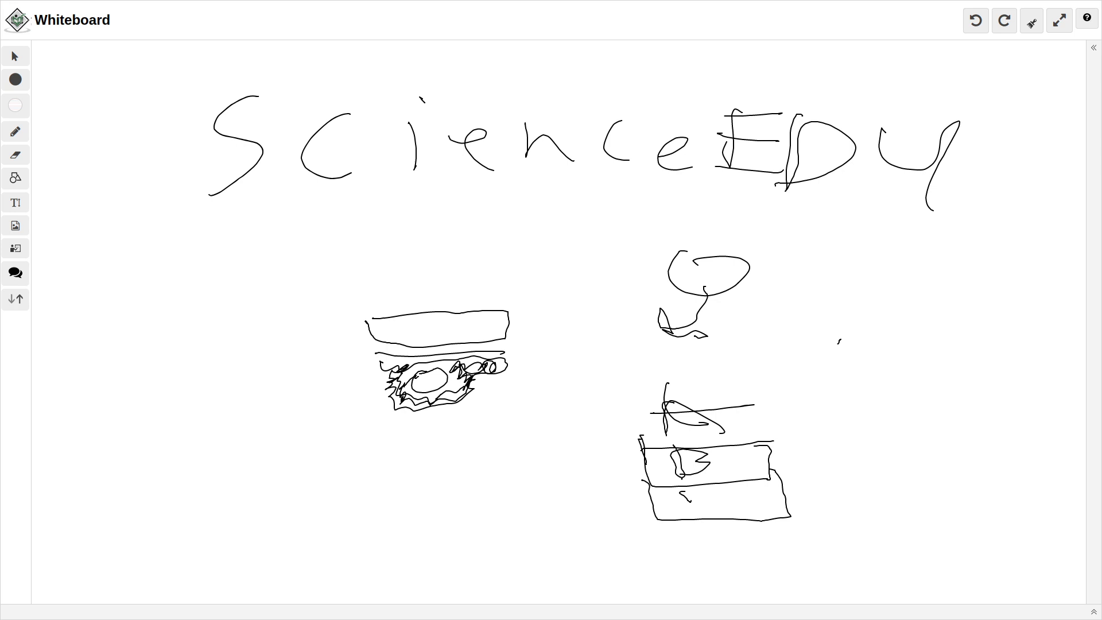
drag(685, 500, 710, 496)
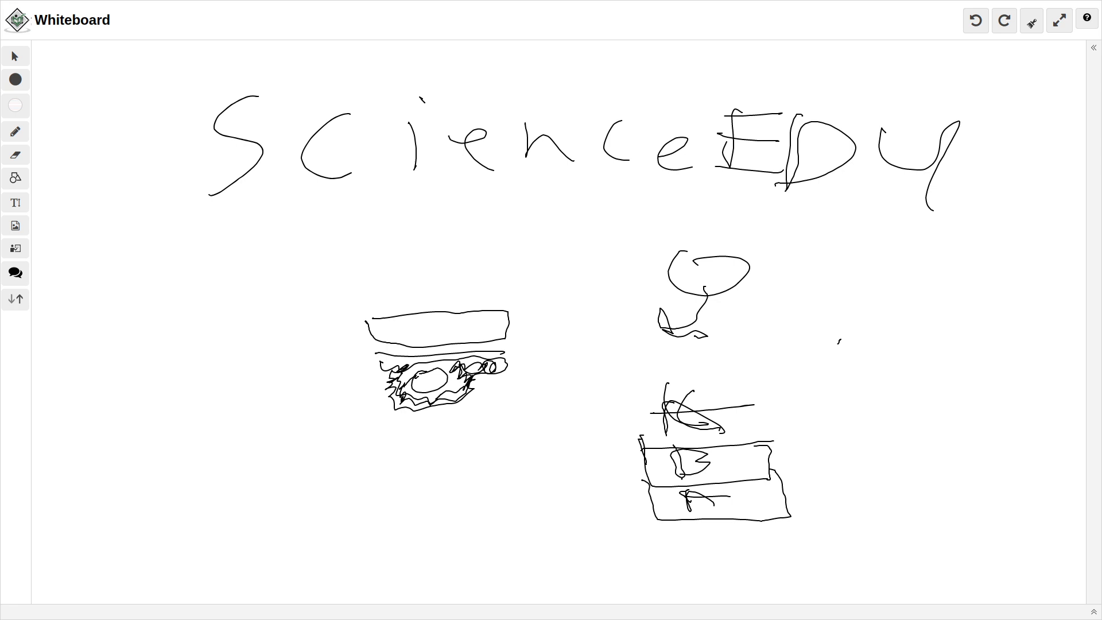
drag(688, 394, 735, 447)
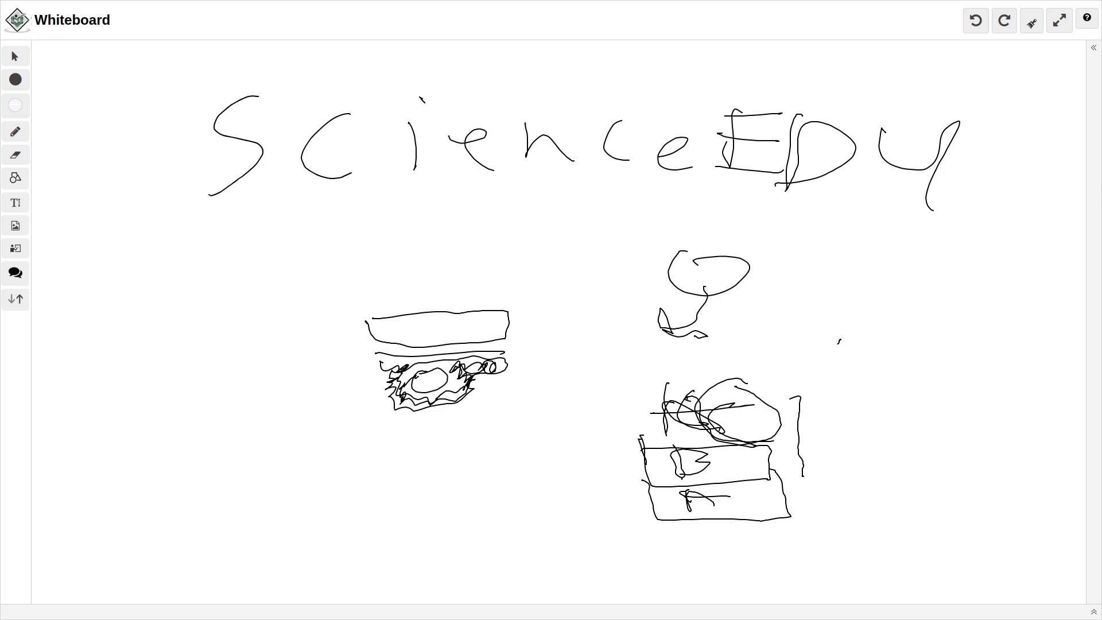
Draw a horizontal line, a tall branching figure with arrows, then a three-layer block at left.
drag(818, 410, 912, 408)
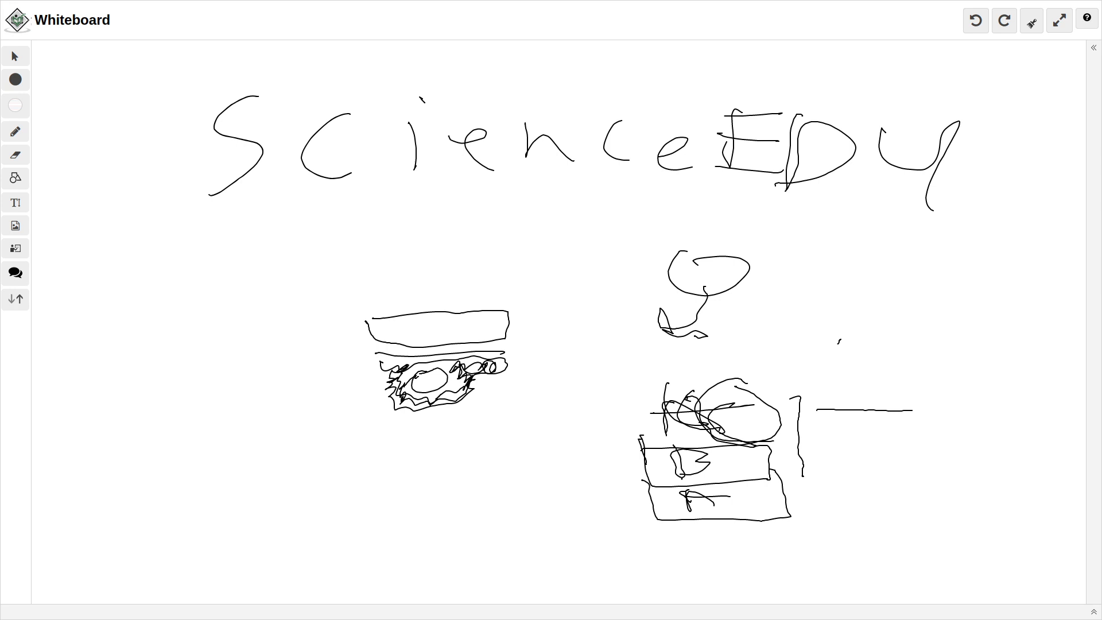
drag(829, 408, 868, 435)
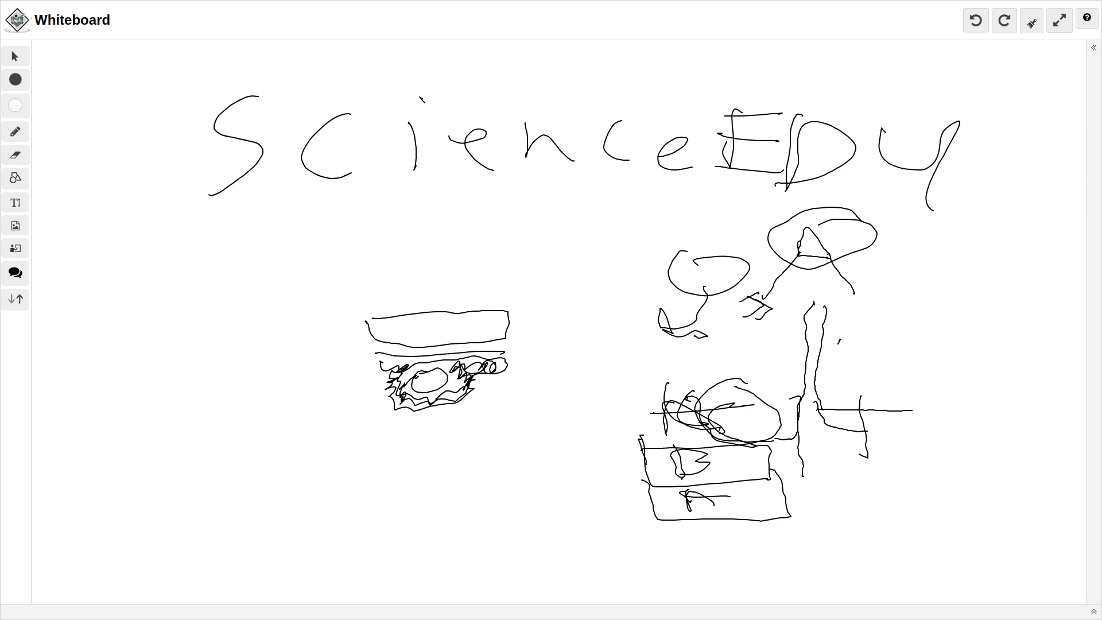
drag(854, 324, 865, 306)
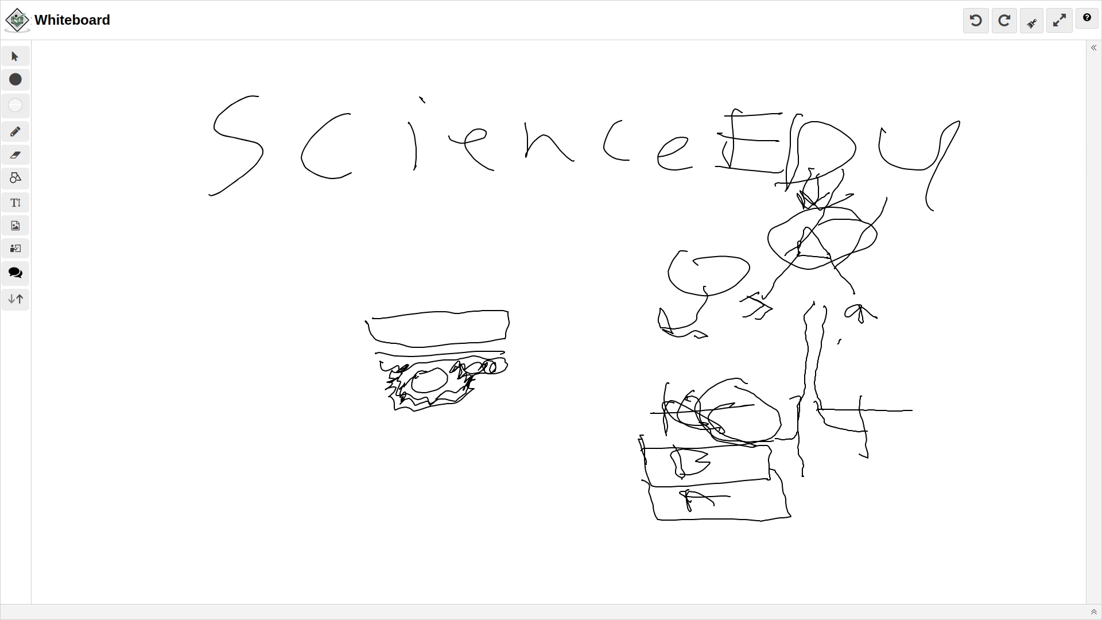
drag(57, 284, 320, 538)
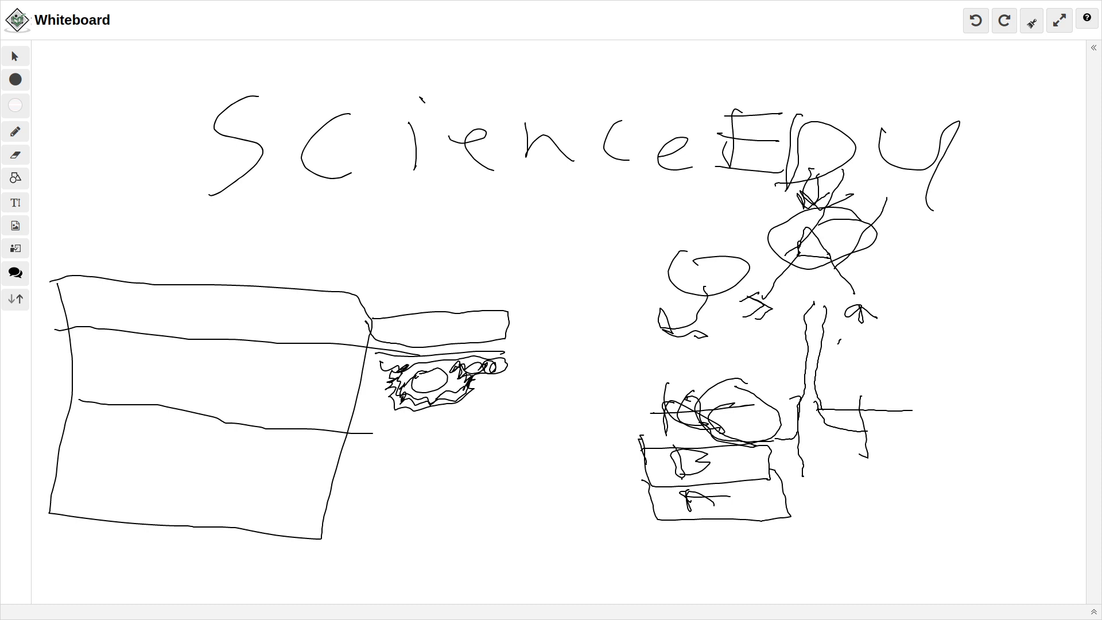
Sketch fossil shapes in the block and draw slanted break lines through it.
drag(185, 288, 223, 309)
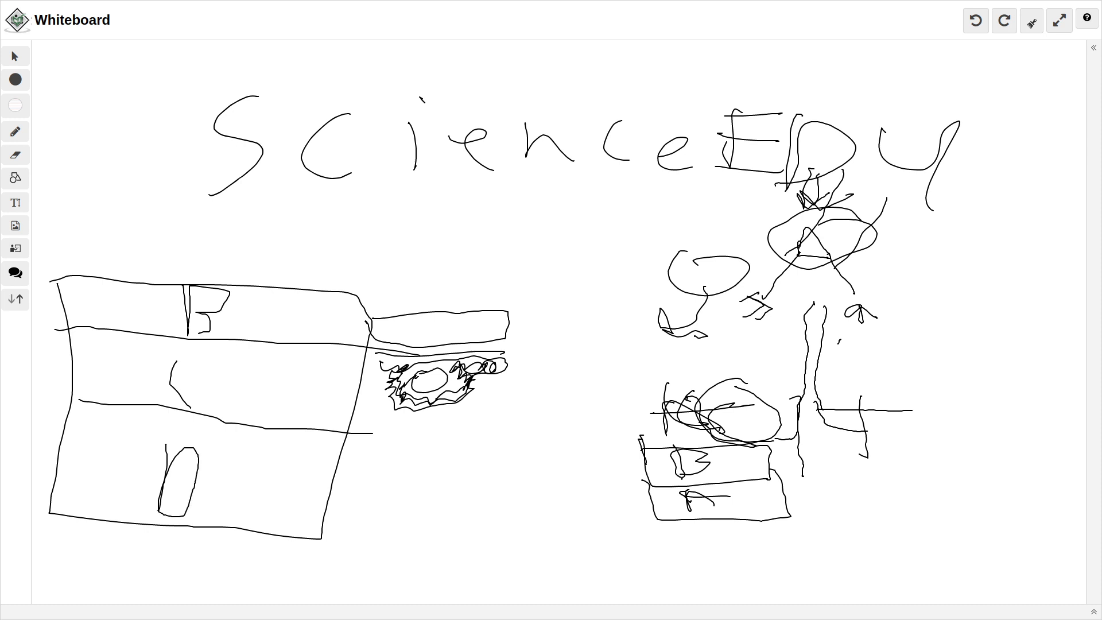
drag(123, 279, 169, 401)
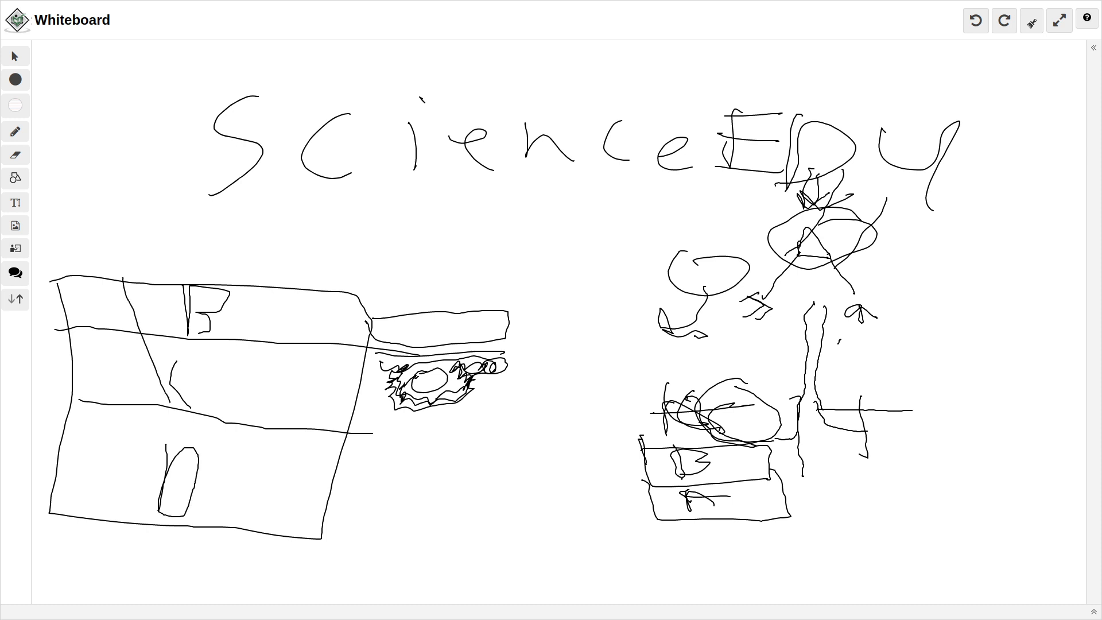
drag(123, 285, 250, 524)
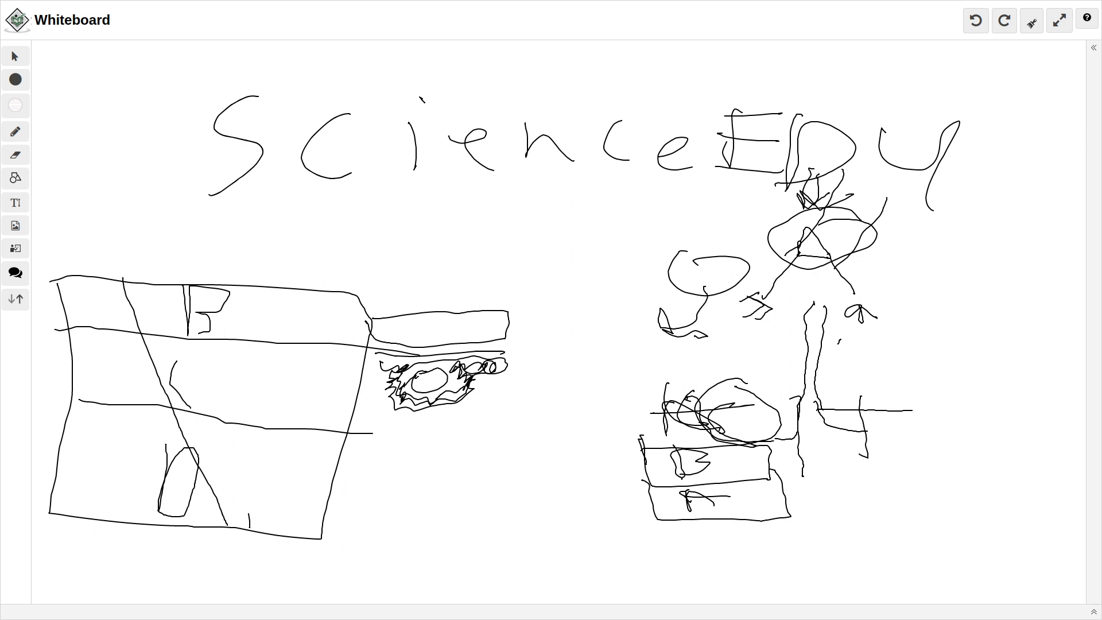
drag(169, 275, 246, 506)
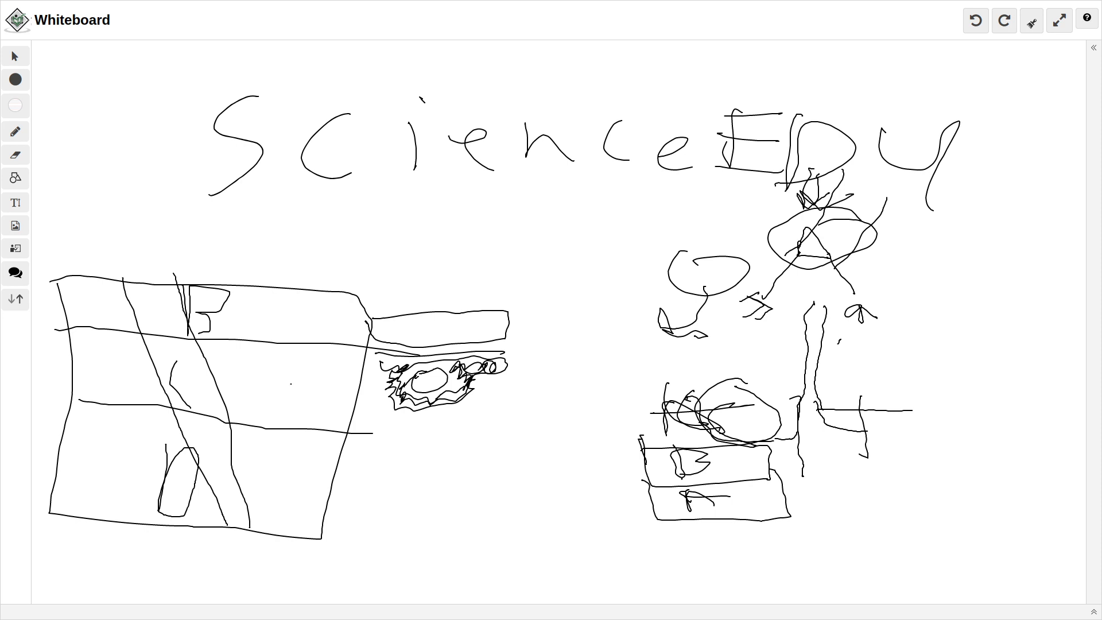
drag(295, 345, 274, 429)
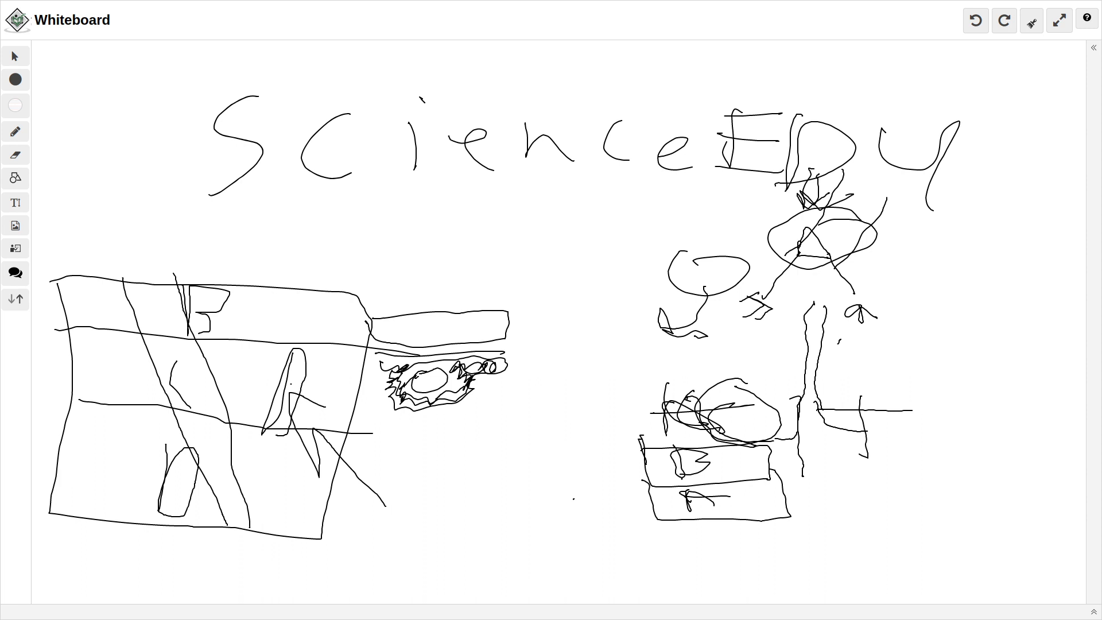
Add two more slanted lines across the layers and a short line beneath the title.
drag(225, 288, 345, 541)
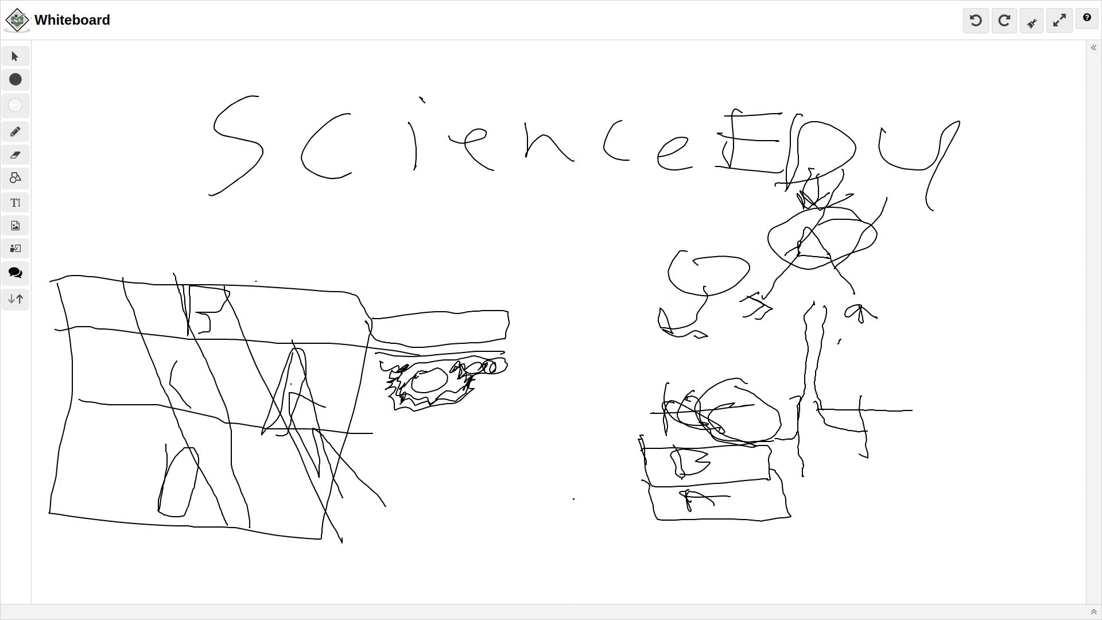
drag(254, 282, 325, 439)
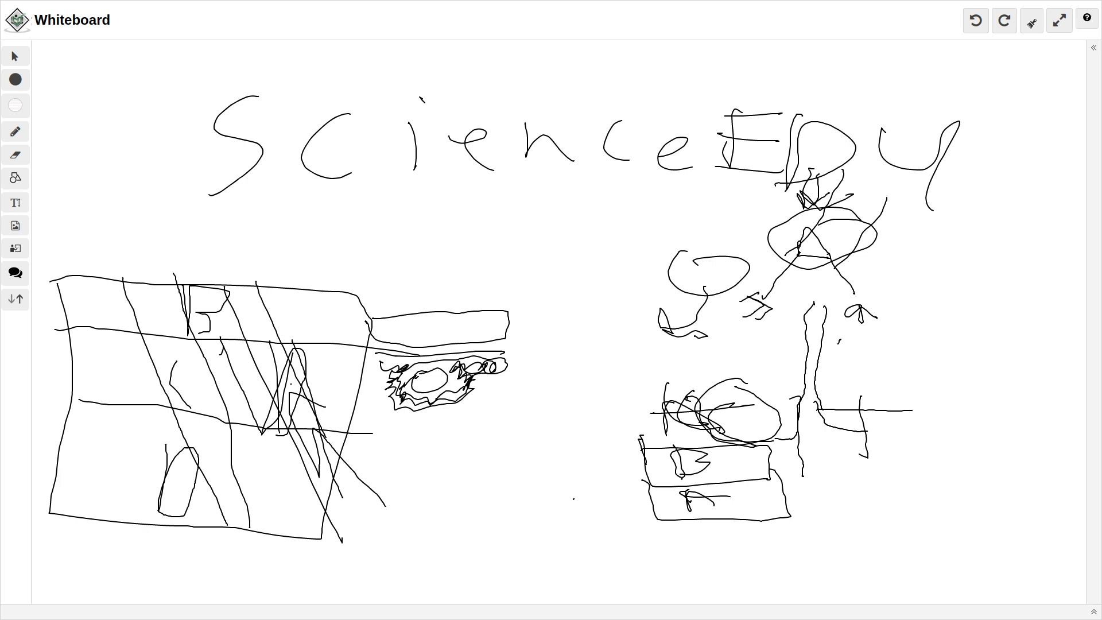
drag(417, 235, 522, 239)
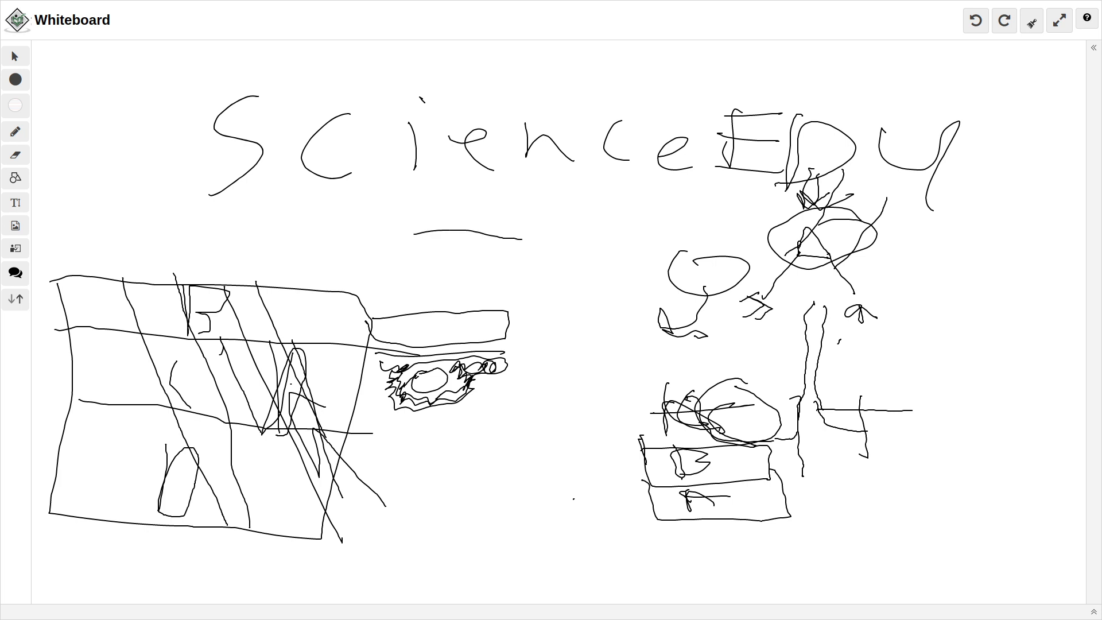
drag(83, 294, 88, 373)
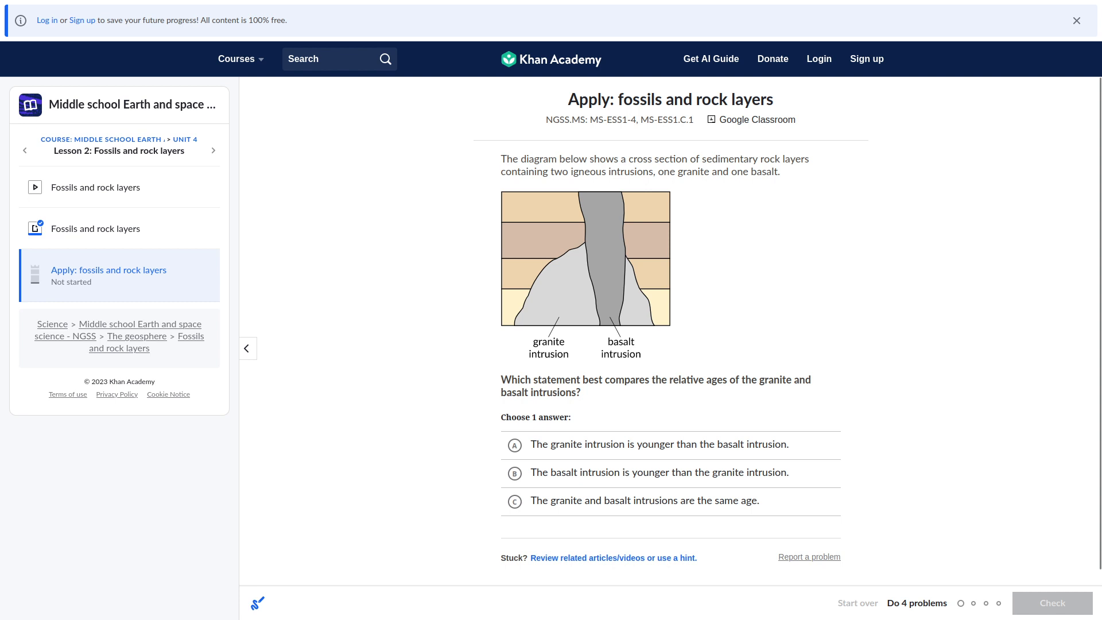
Answer 'The basalt intrusion is younger than the granite intrusion', check it, and continue.
click(514, 445)
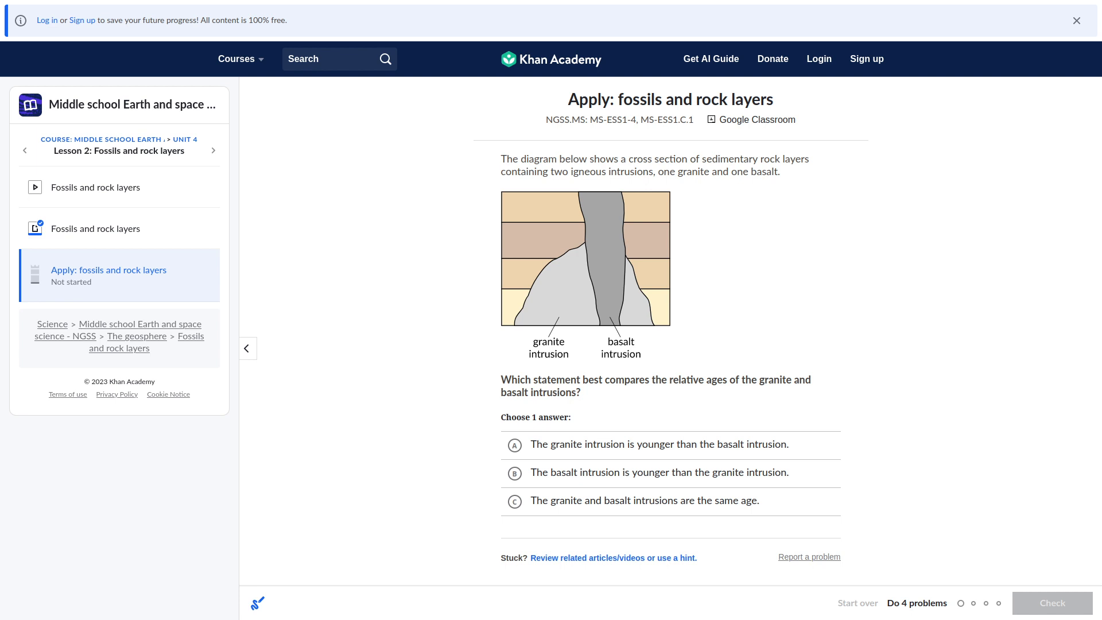
click(515, 472)
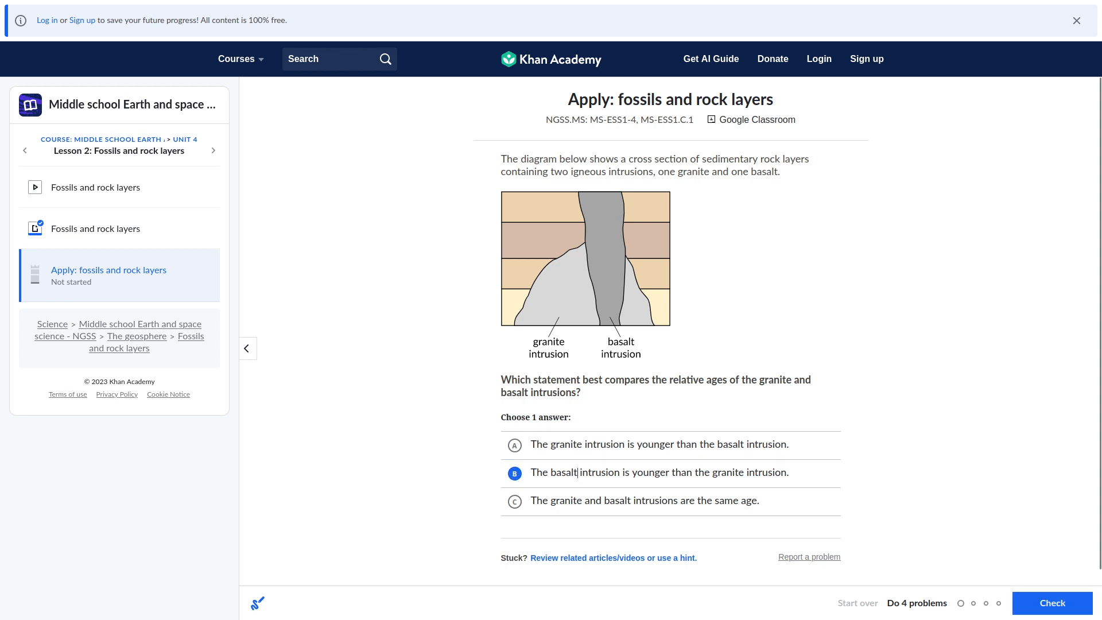
click(1052, 603)
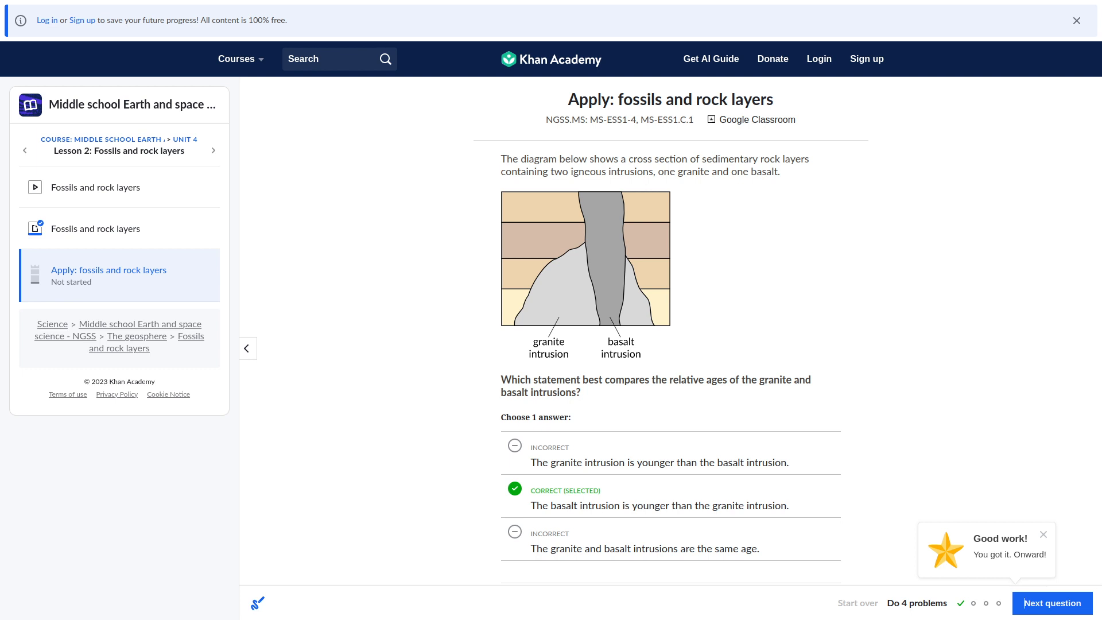
click(1052, 602)
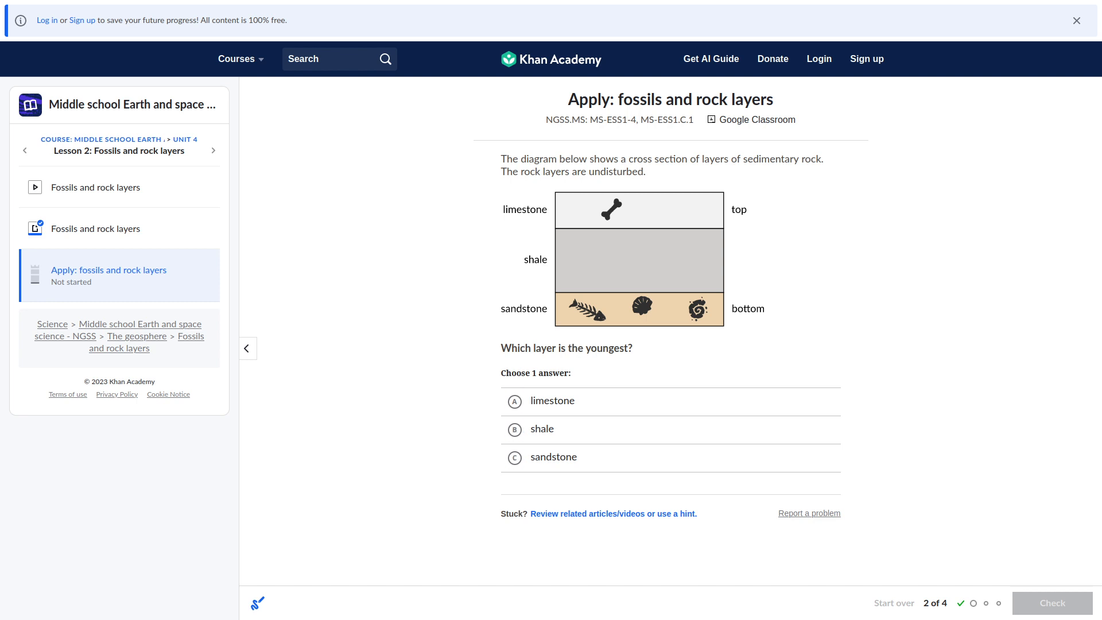
Answer limestone as the youngest layer, check it, and continue.
click(515, 400)
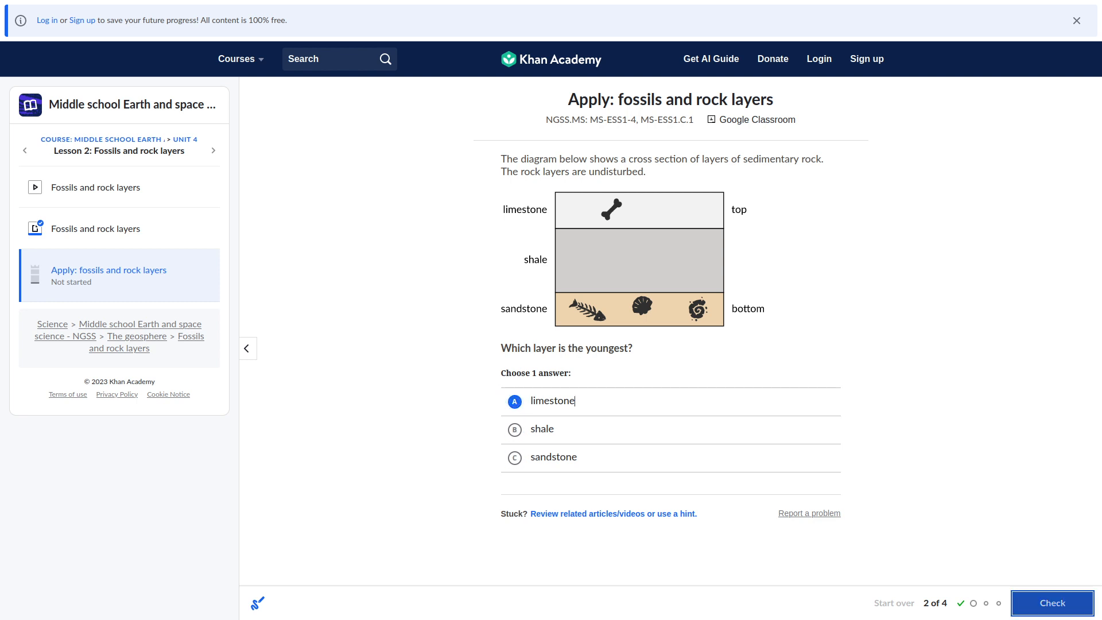
click(1052, 603)
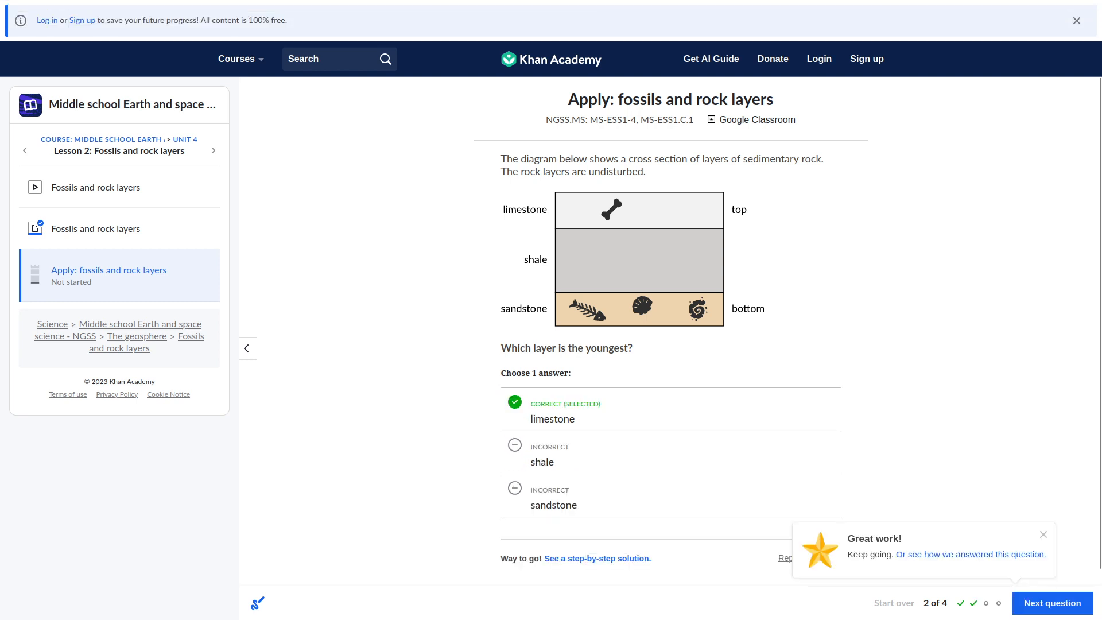
click(1052, 603)
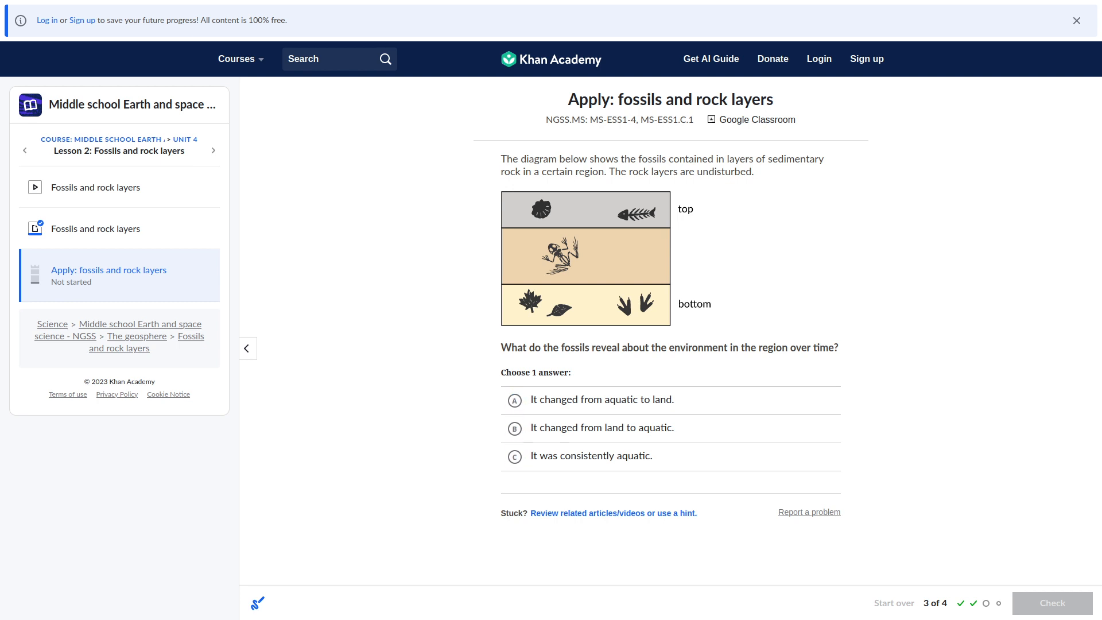
Answer that the environment changed from land to aquatic, check it, and continue.
click(515, 400)
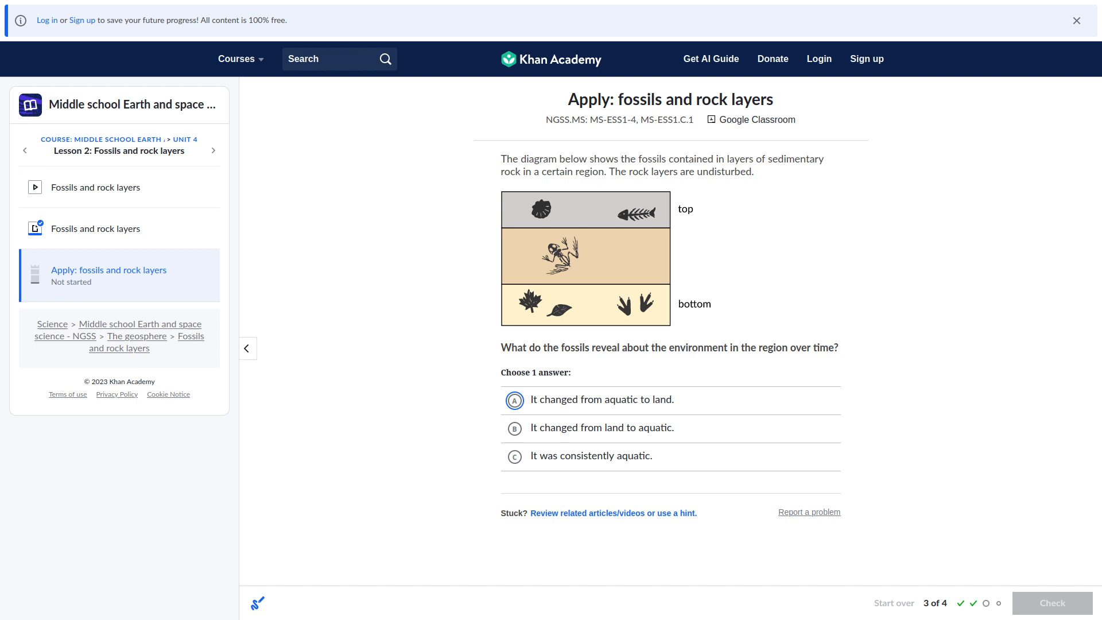
click(514, 428)
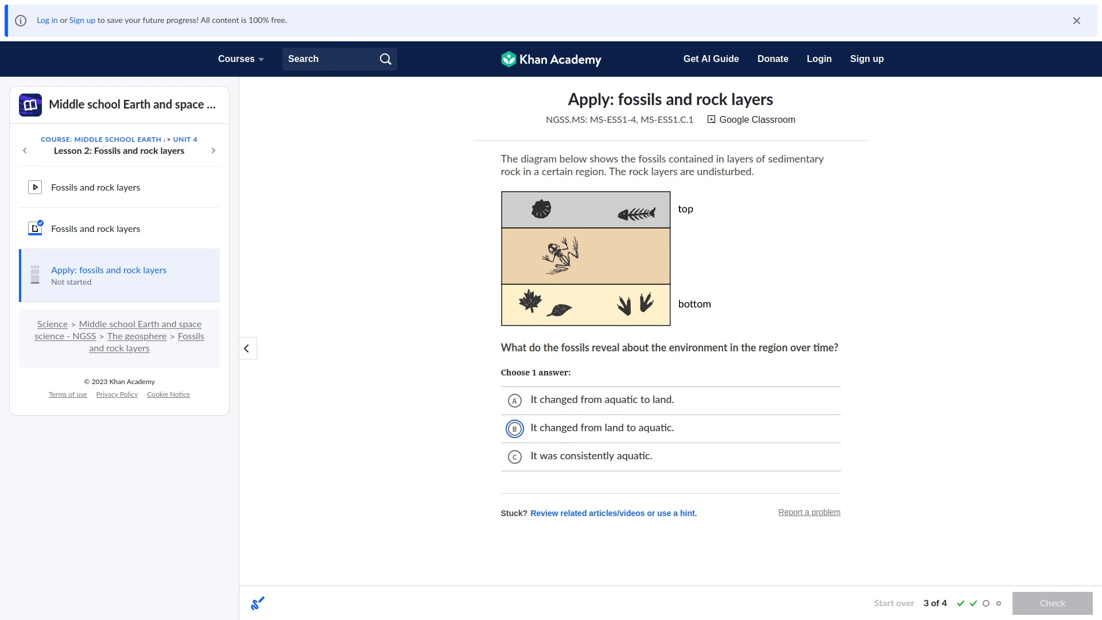
click(514, 428)
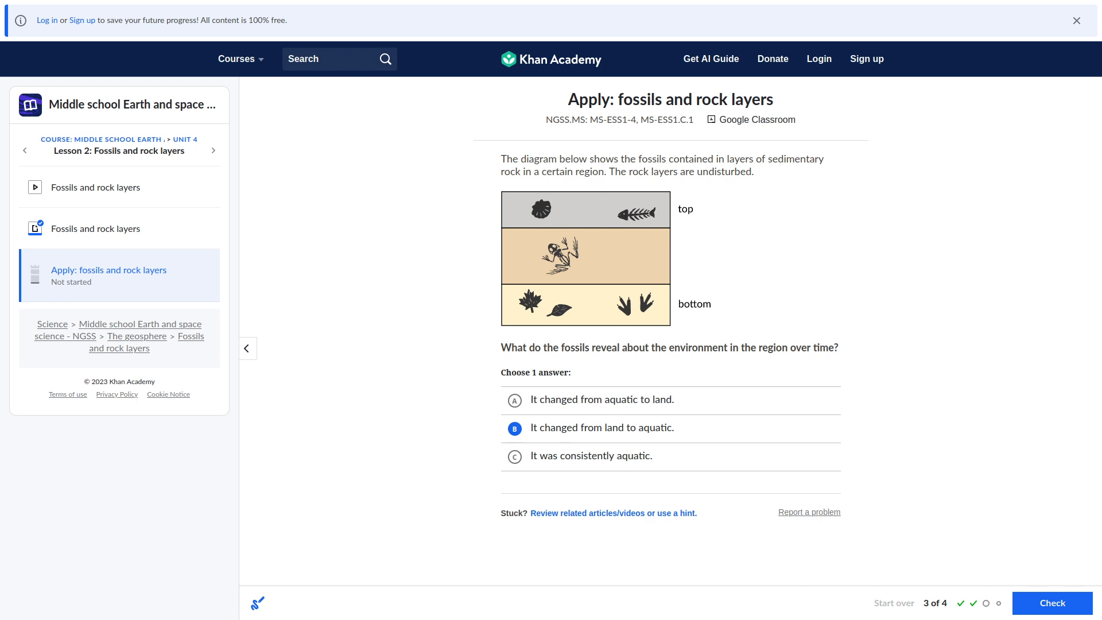
click(1052, 604)
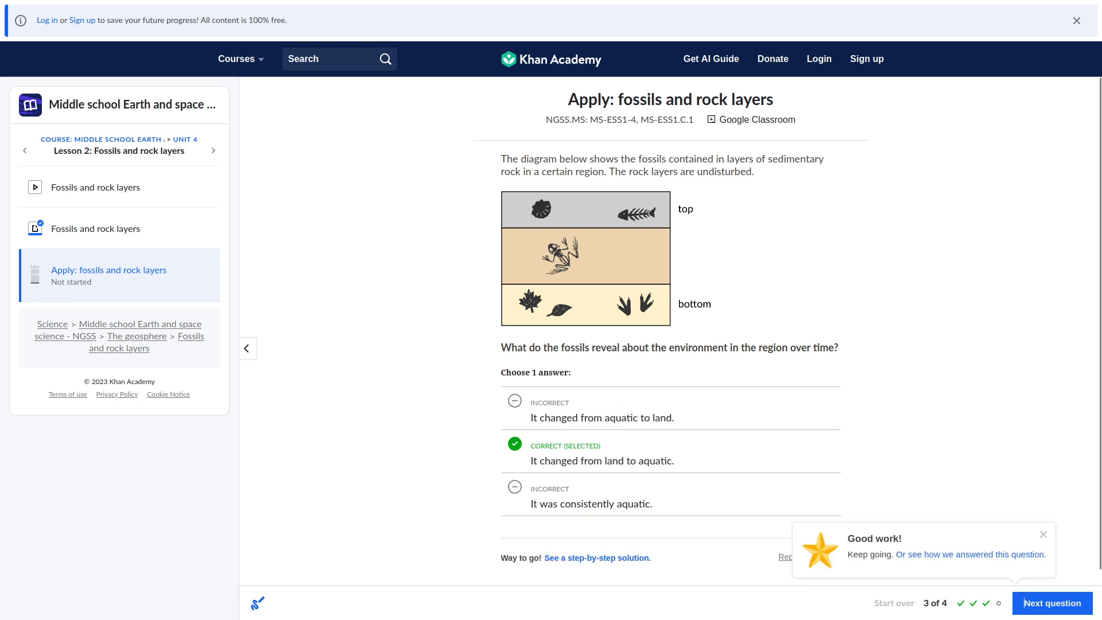
click(1052, 602)
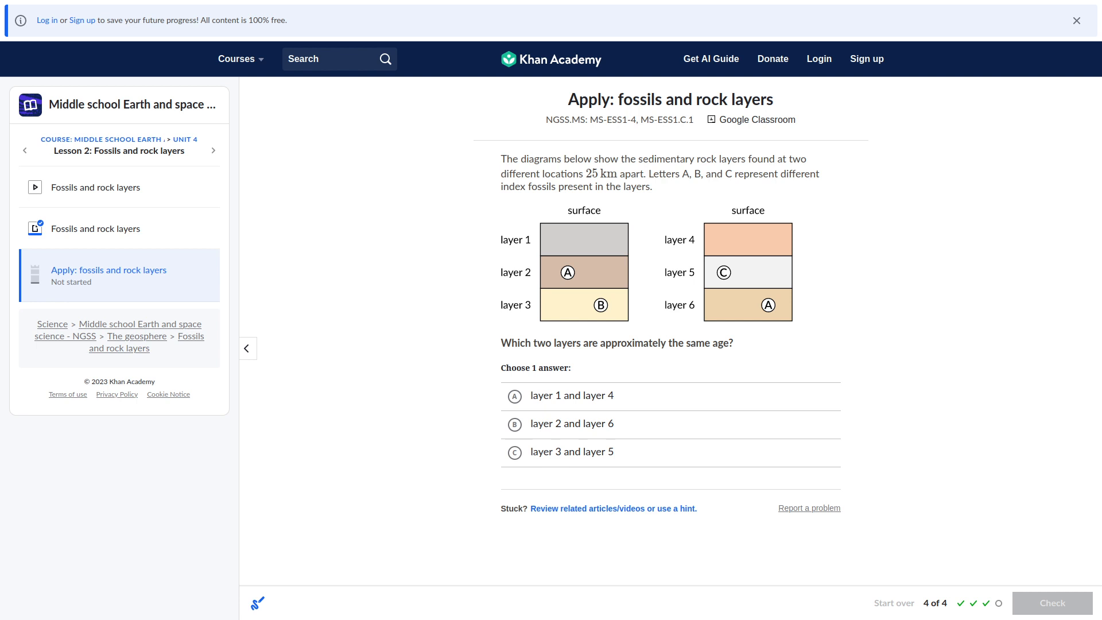
Answer 'layer 2 and layer 6' as the same age, check, and view the summary.
click(514, 423)
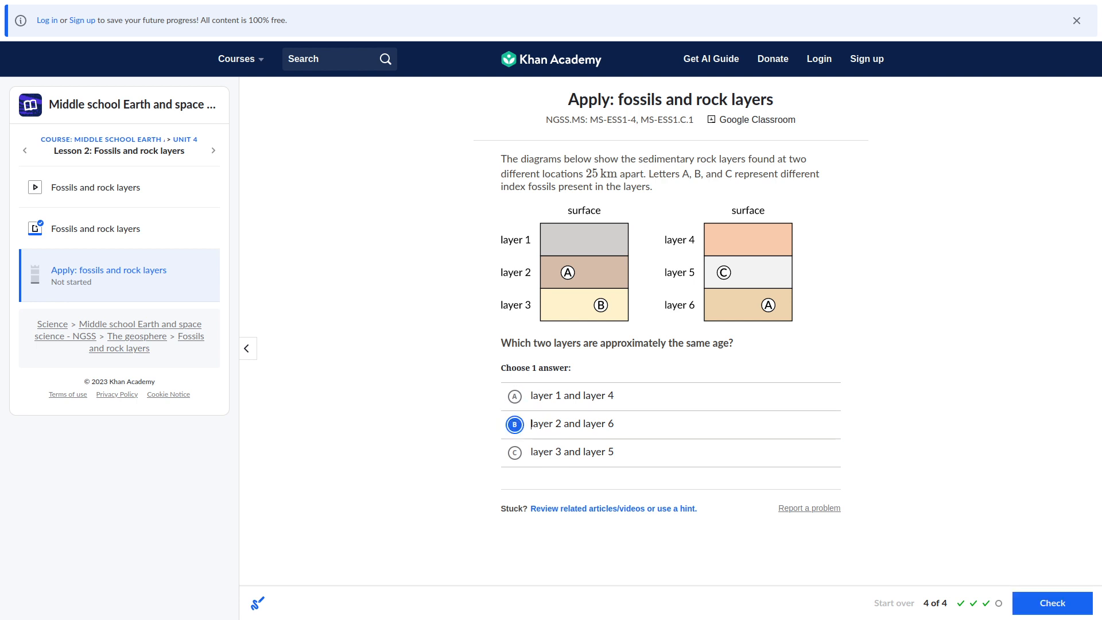
click(1051, 602)
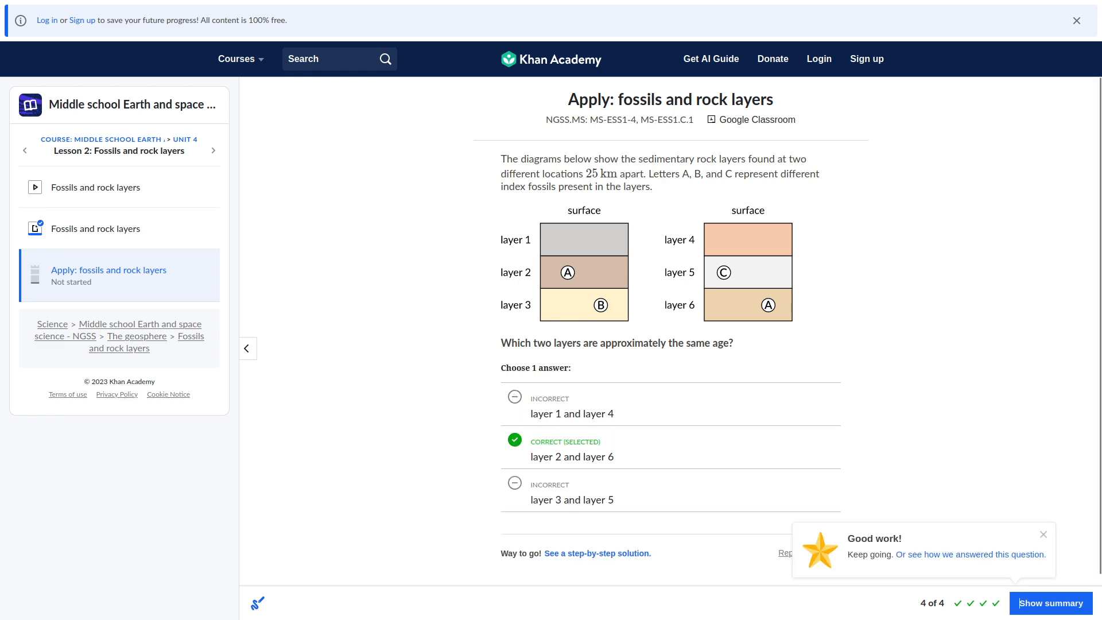
click(1049, 603)
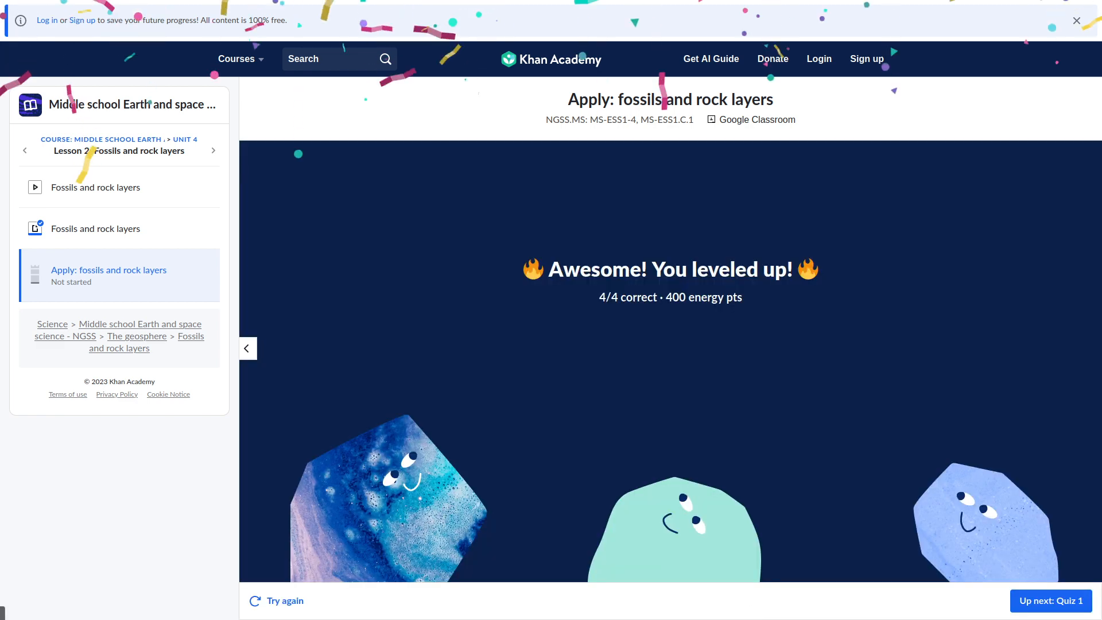